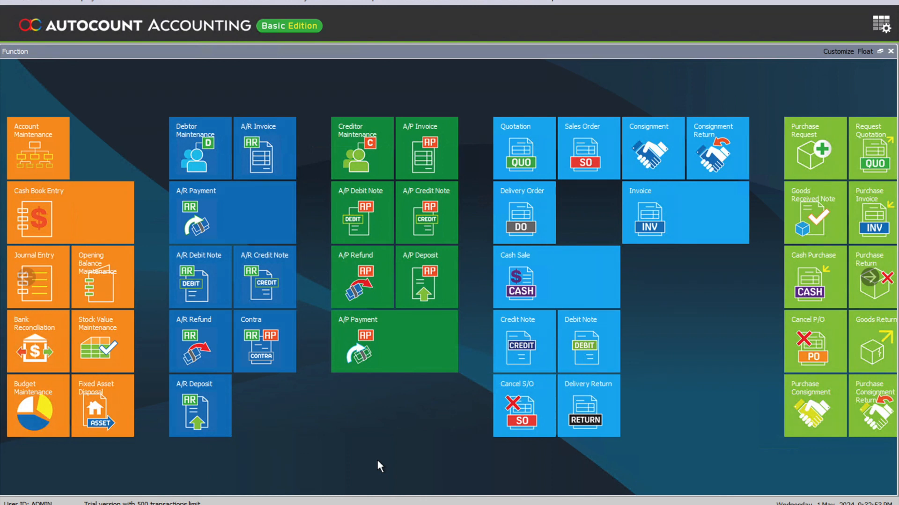
mouse_move(370, 480)
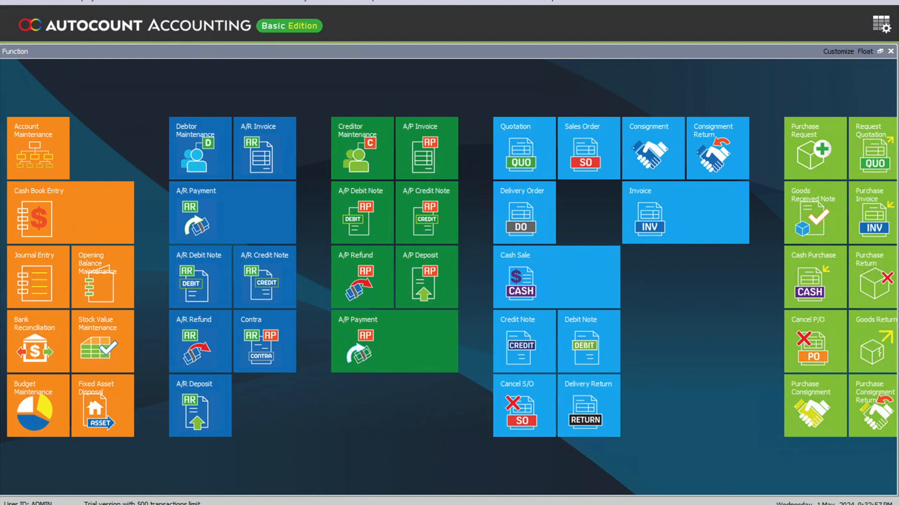
- Open the tools menu on the AutoCount Accounting main screen to reach Management Studio
left_click(31, 2)
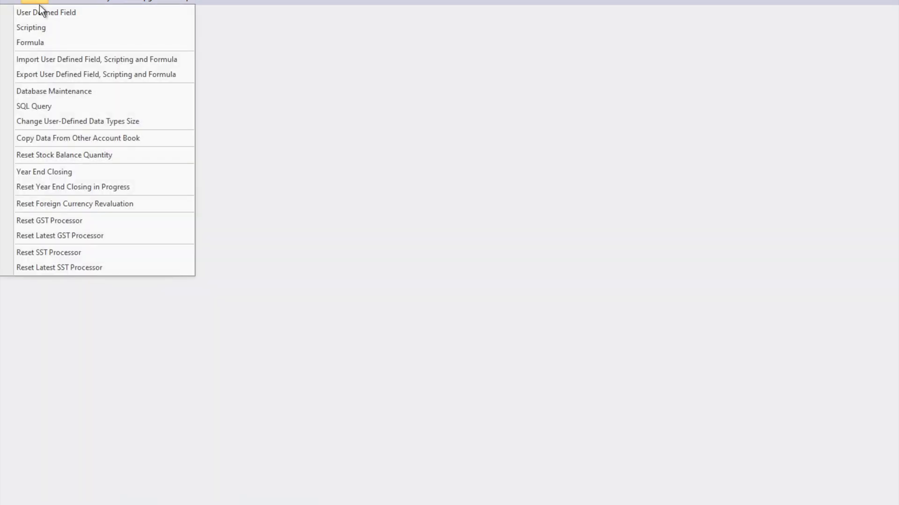
- Open User Defined Field maintenance and select Debtor under the expanded Maintenance category
left_click(46, 12)
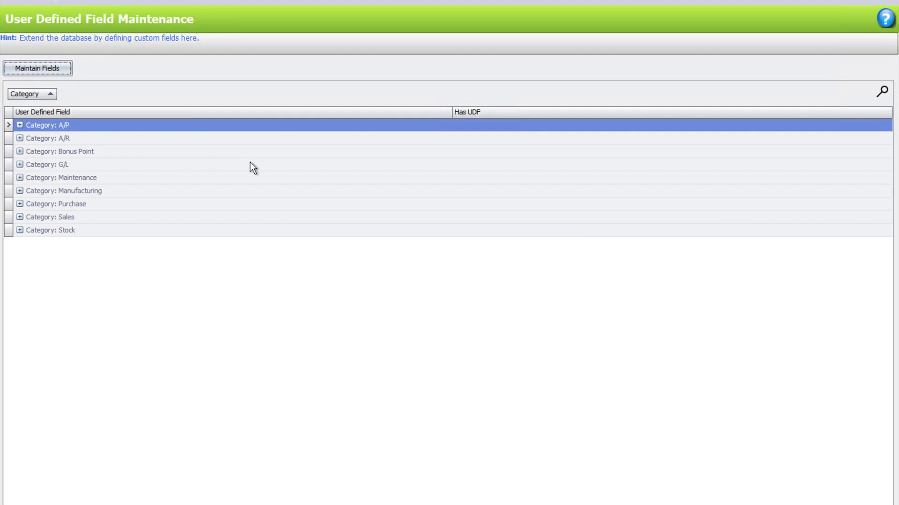
mouse_move(53, 188)
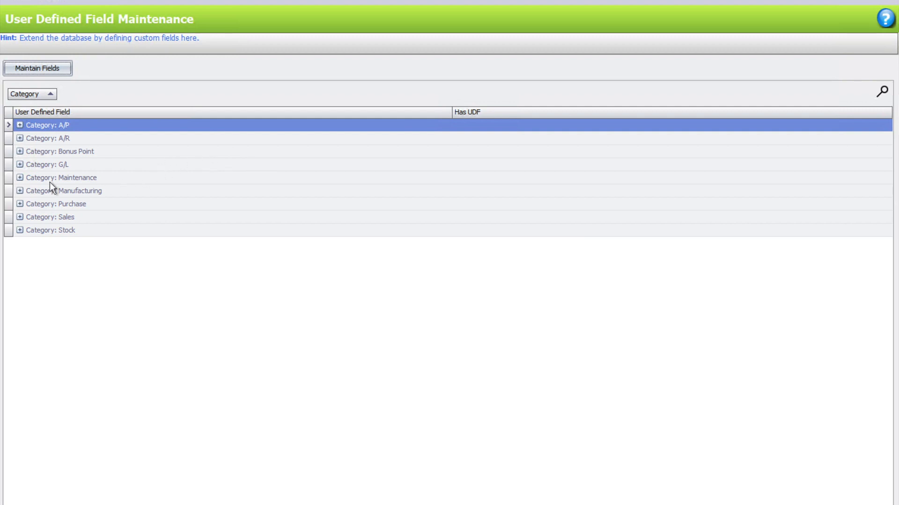
mouse_move(23, 185)
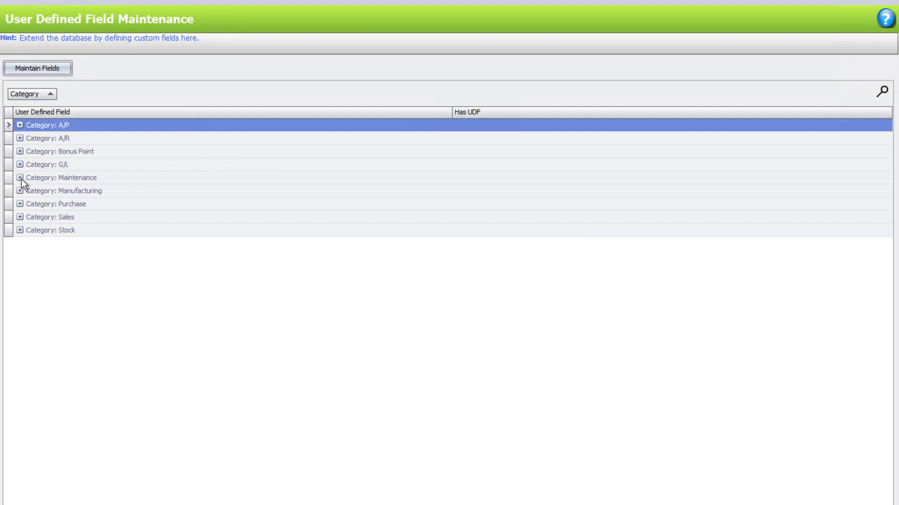
left_click(19, 178)
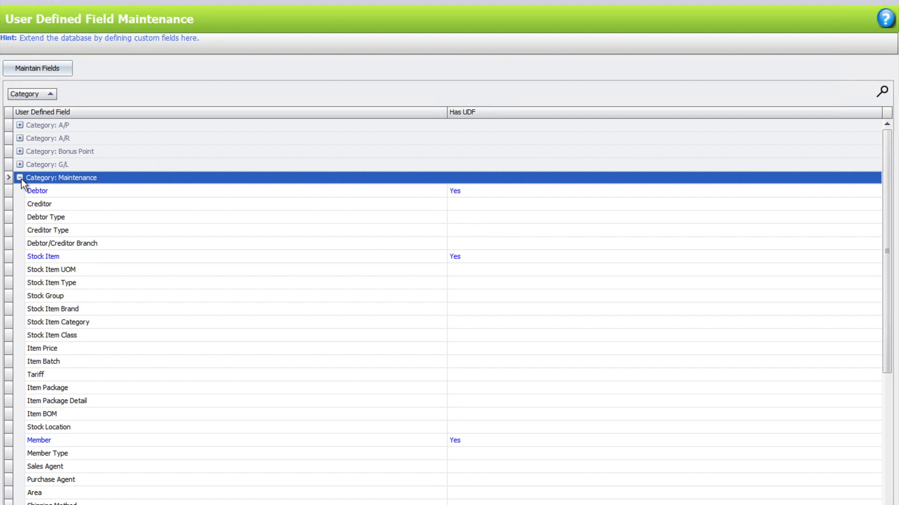
left_click(37, 191)
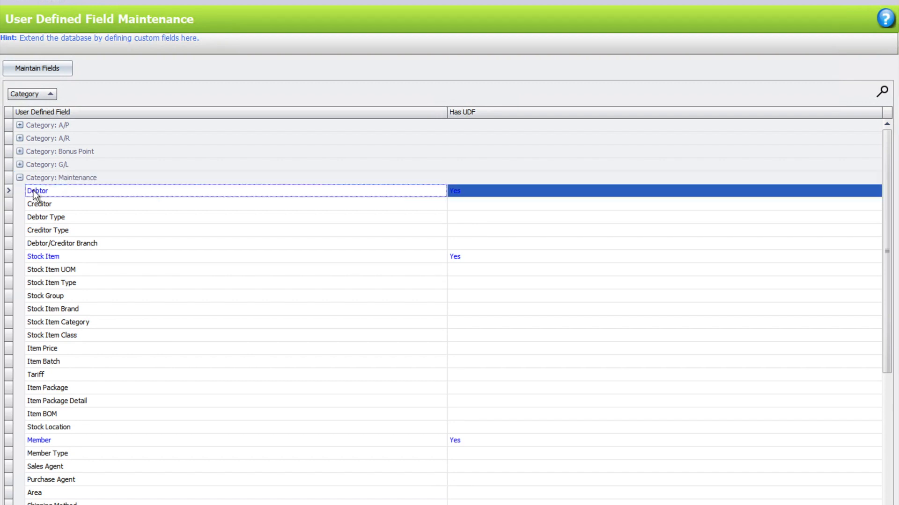
- Add a new Debtor UDF with Name 'Model' and Caption 'Car Manufacturer'
double_click(38, 191)
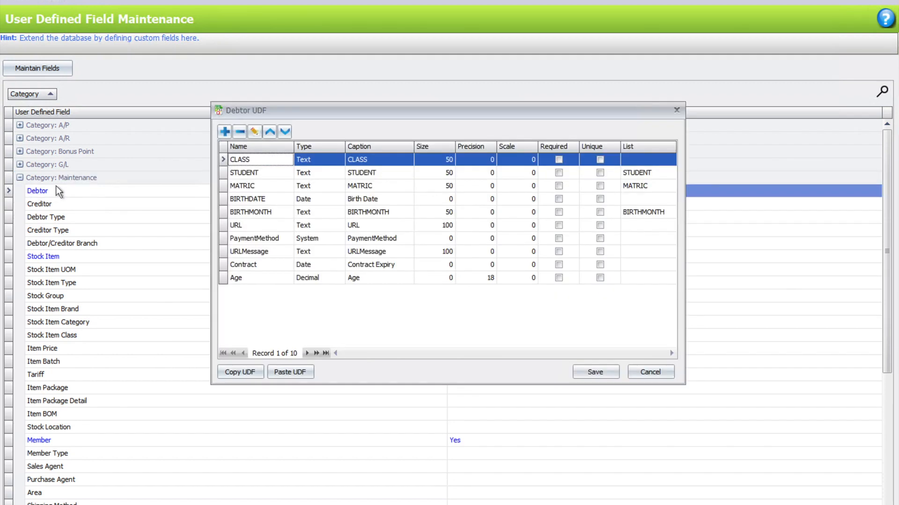
left_click(224, 131)
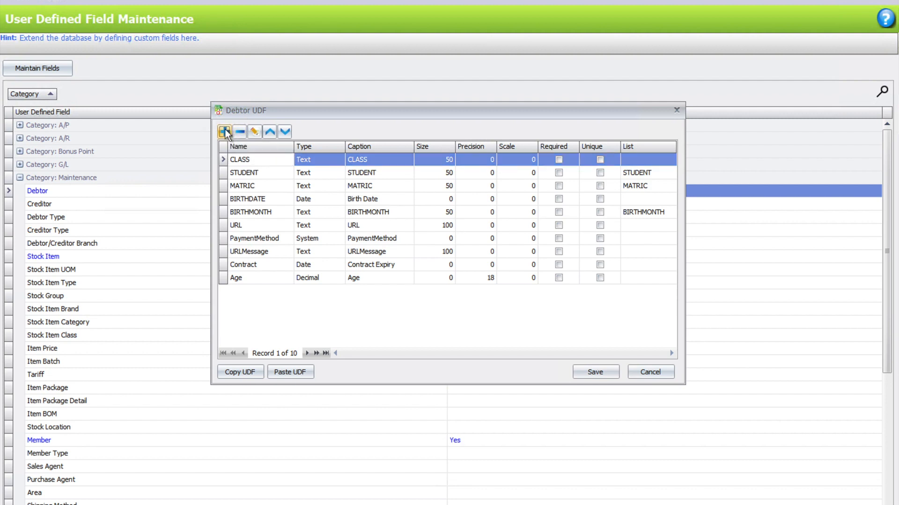
left_click(224, 131)
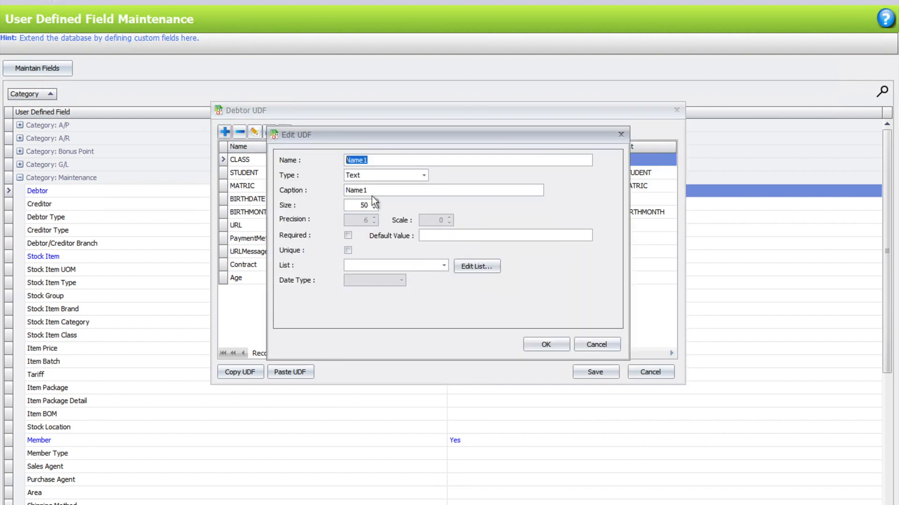
type("M")
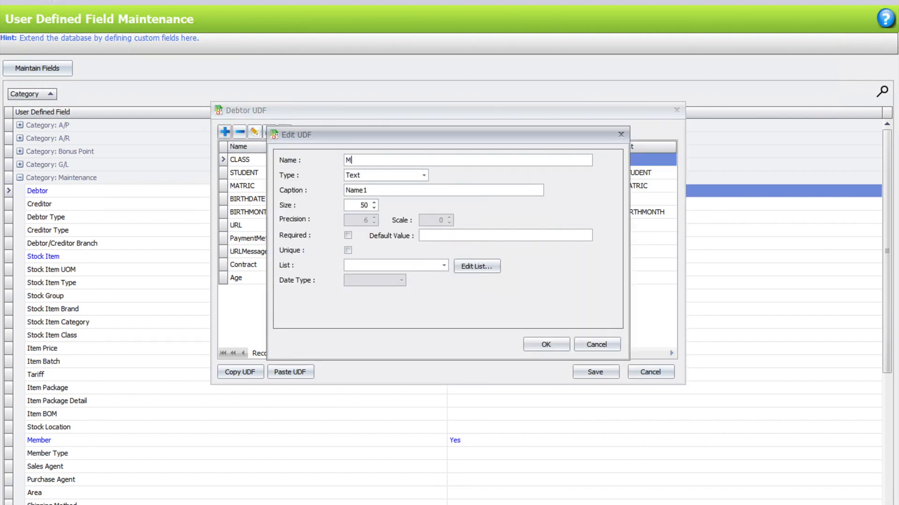
type("odel")
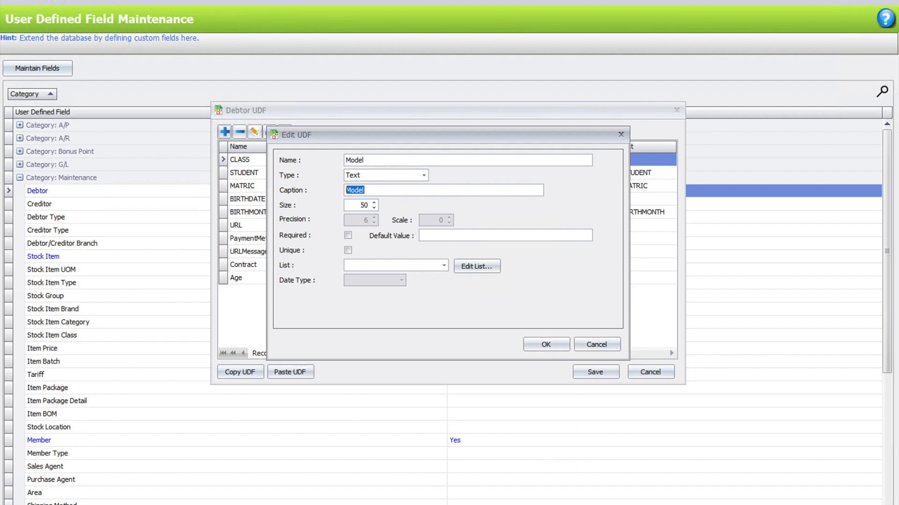
type("Car Manufacturer")
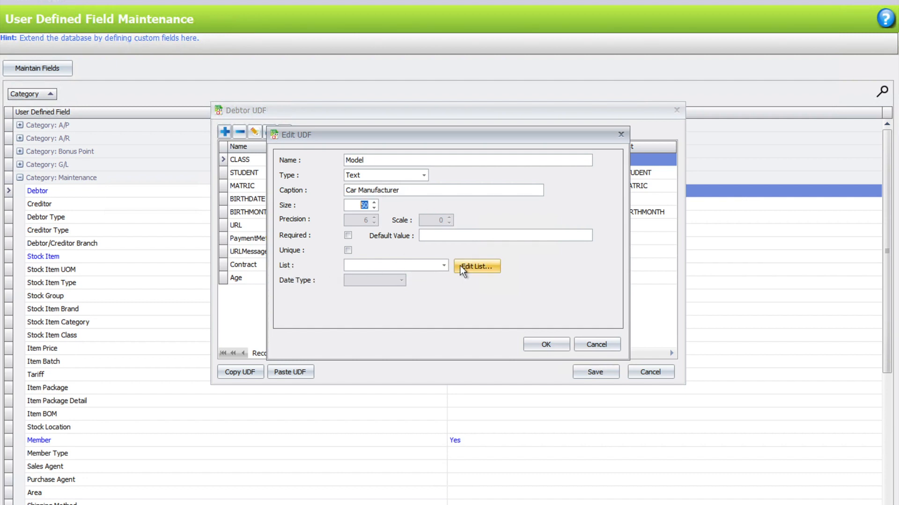
- Create the CarManufacturer list with Toyota, Honda, Perodua and BMW, and save it
left_click(477, 266)
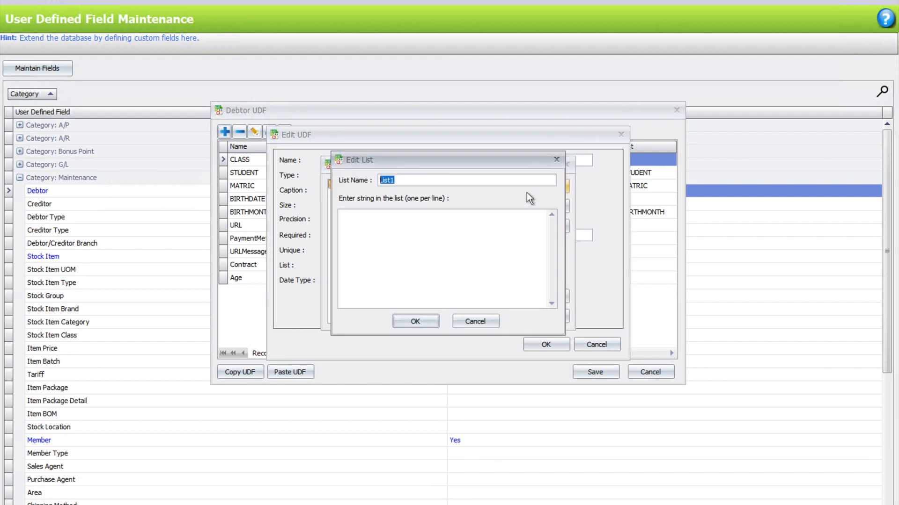
type("Car")
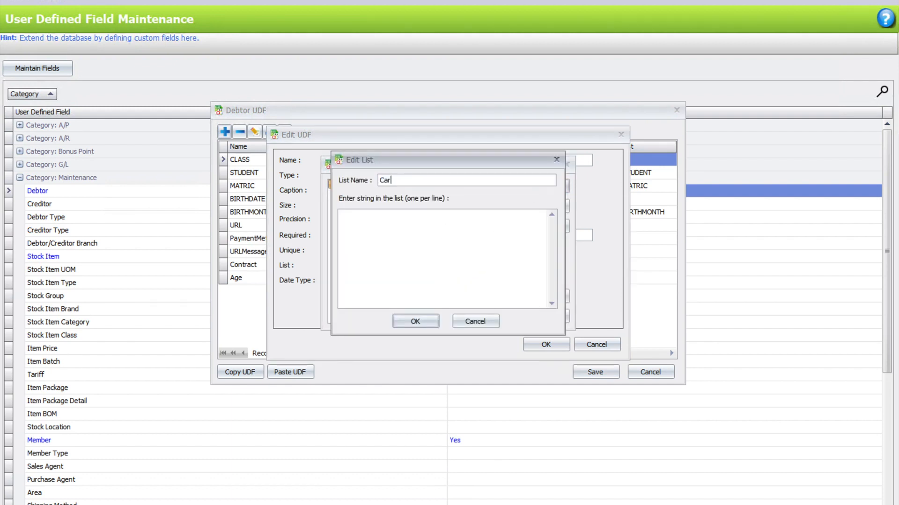
type("Manufacturer")
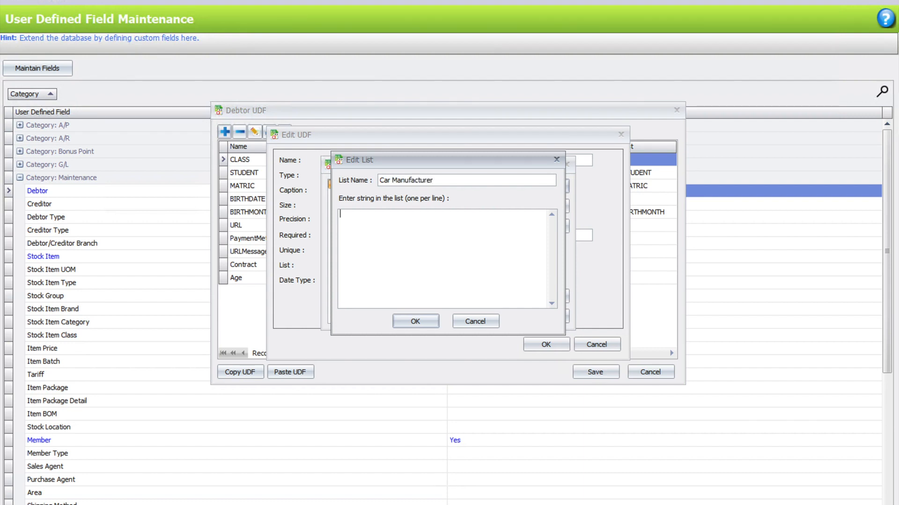
type("Toyota")
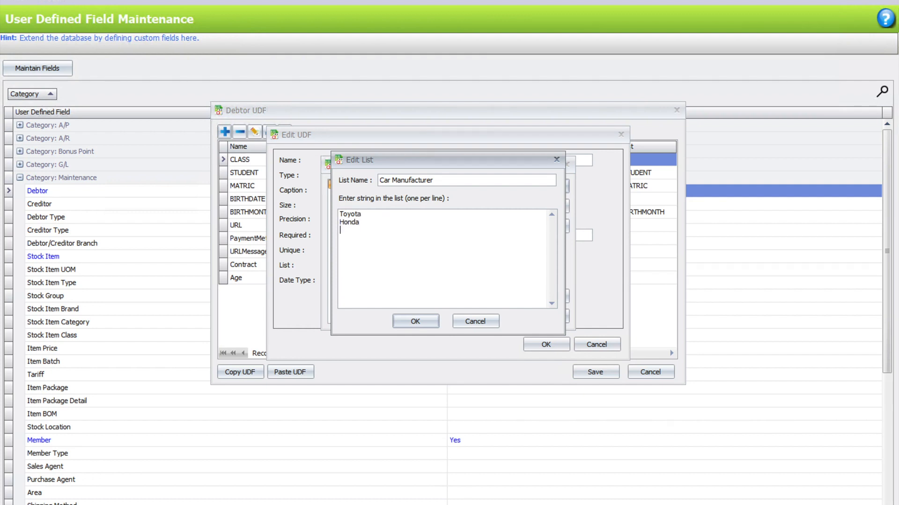
type("Perodua")
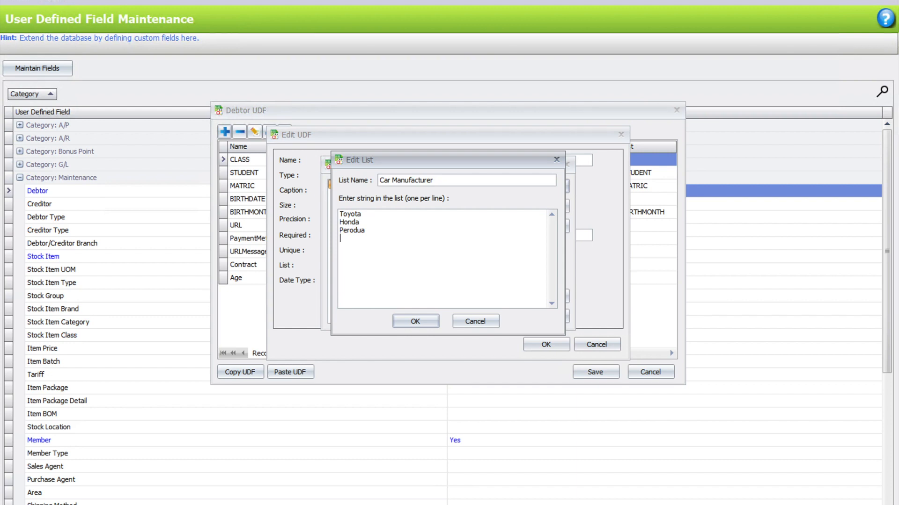
type("BMW")
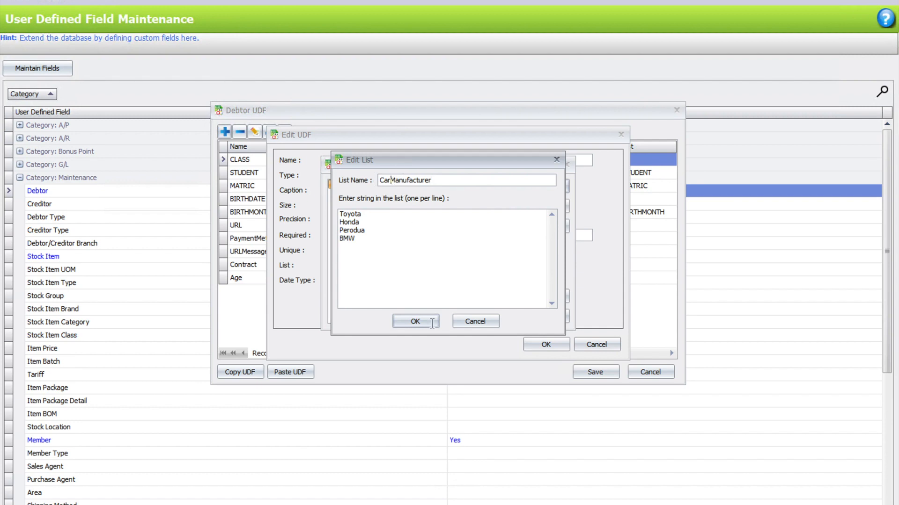
left_click(415, 321)
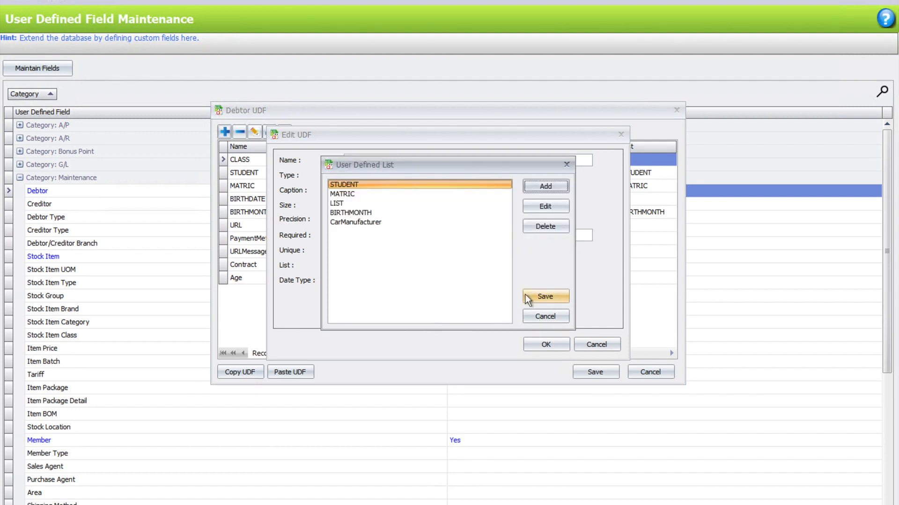
left_click(544, 296)
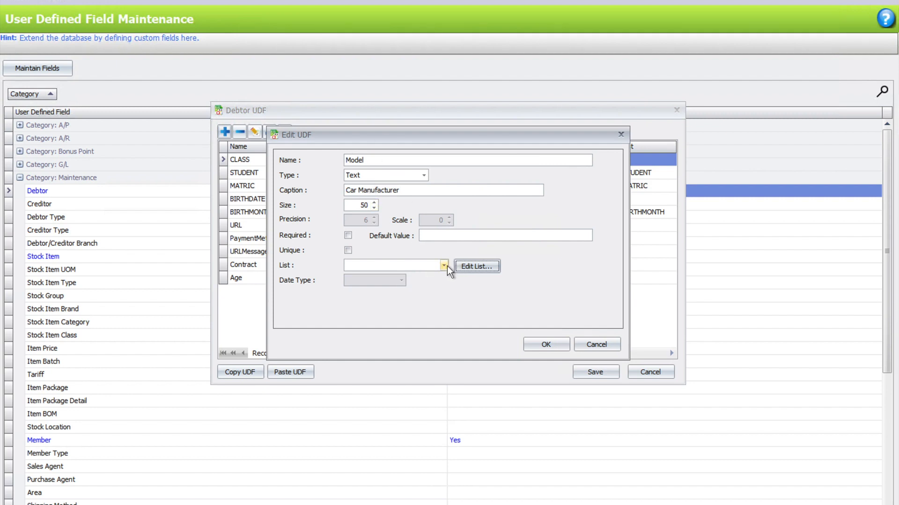
- Set the Model field's List to CarManufacturer and confirm the Edit UDF settings
left_click(444, 265)
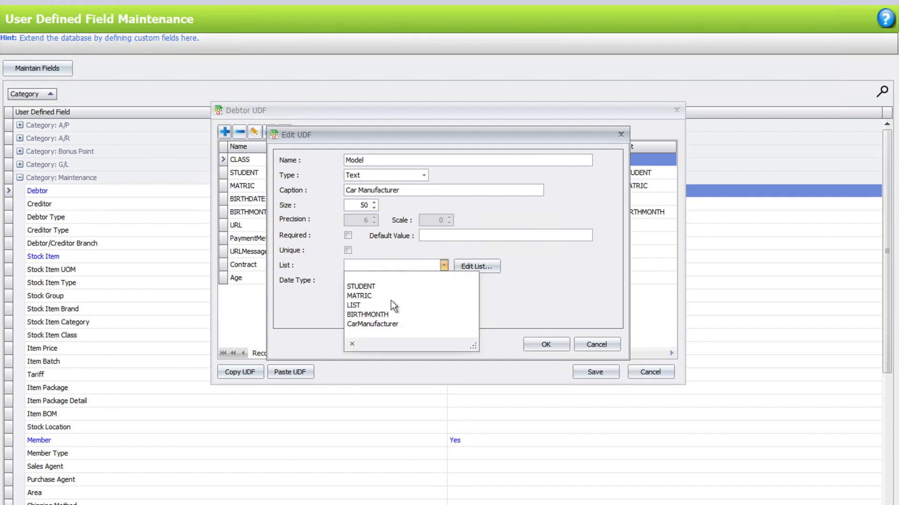
left_click(372, 324)
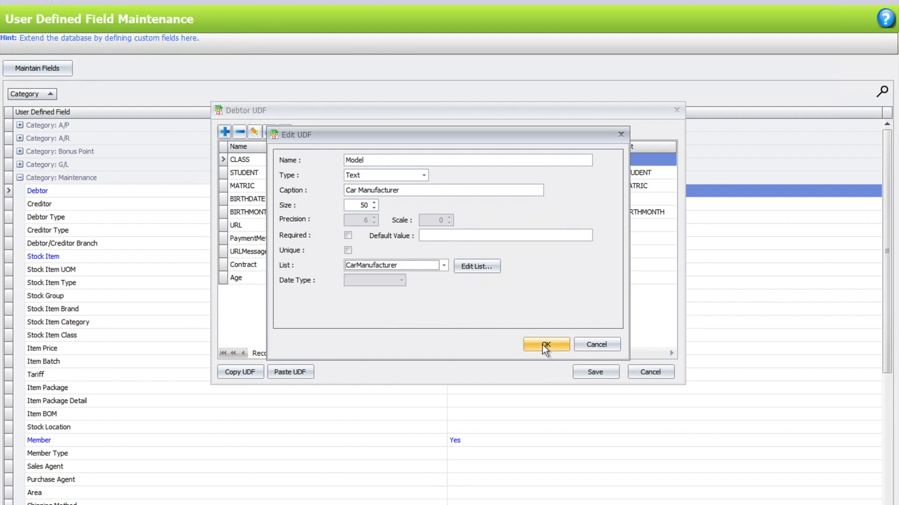
left_click(544, 344)
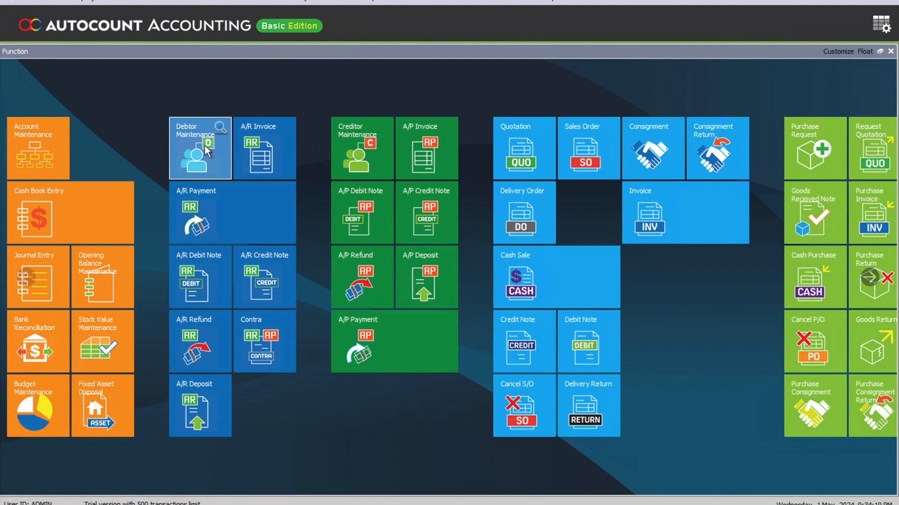
- Start a new debtor and open its Car Manufacturer dropdown on the User Defined Field tab
left_click(200, 147)
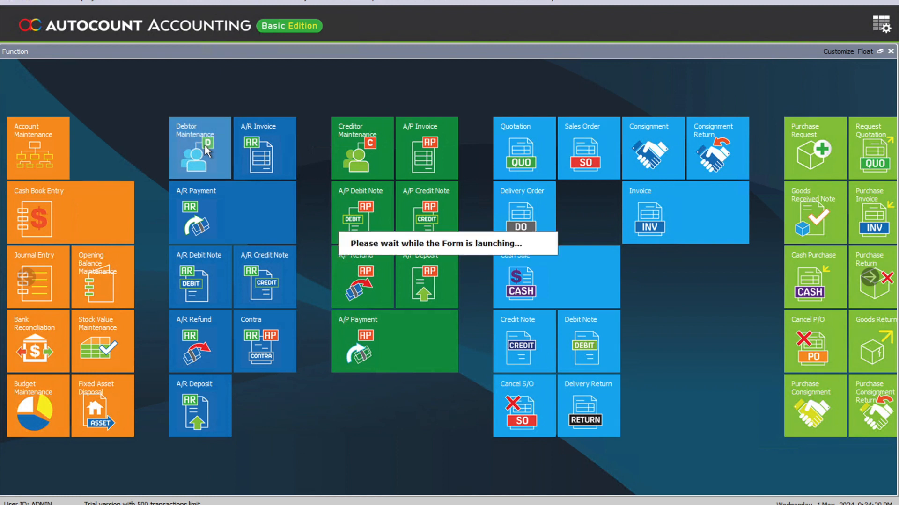
left_click(199, 148)
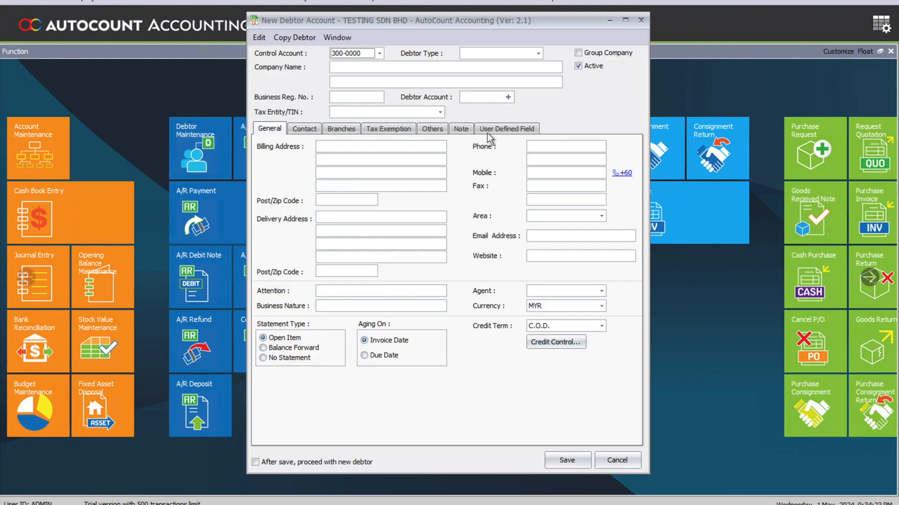
left_click(506, 129)
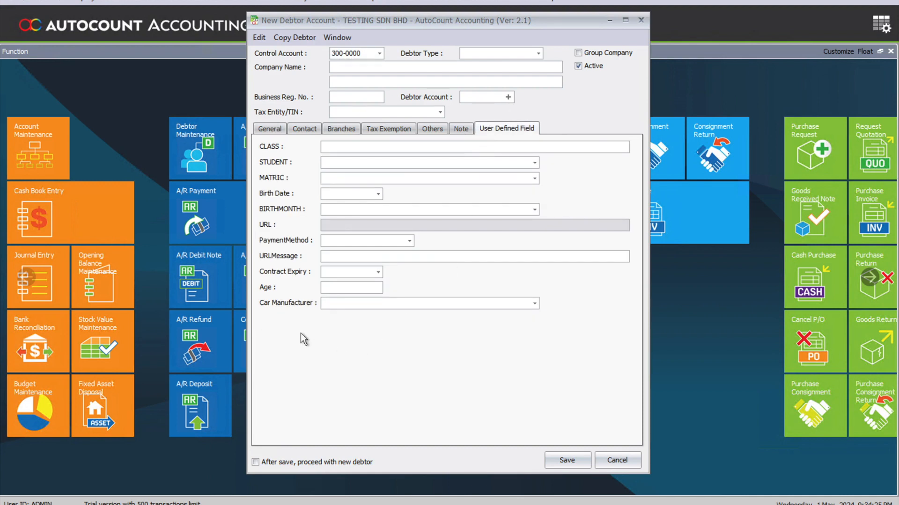
left_click(533, 303)
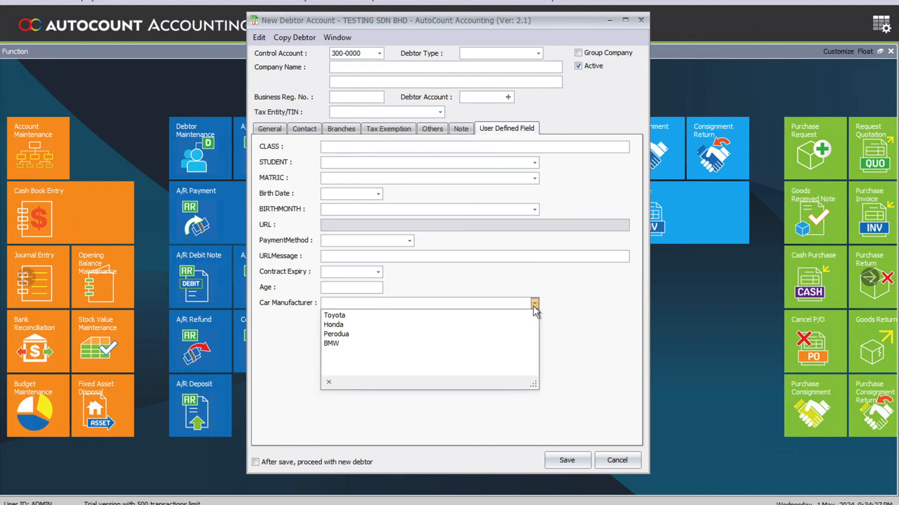
mouse_move(344, 334)
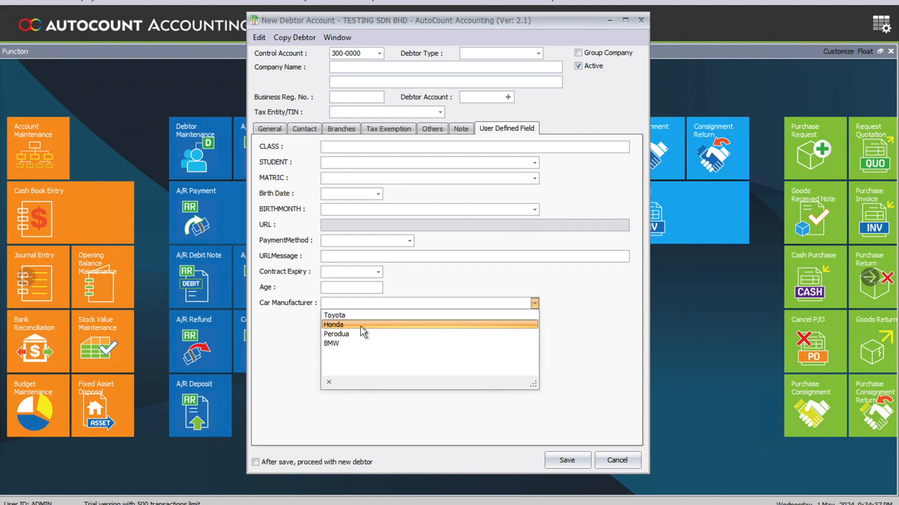
mouse_move(382, 334)
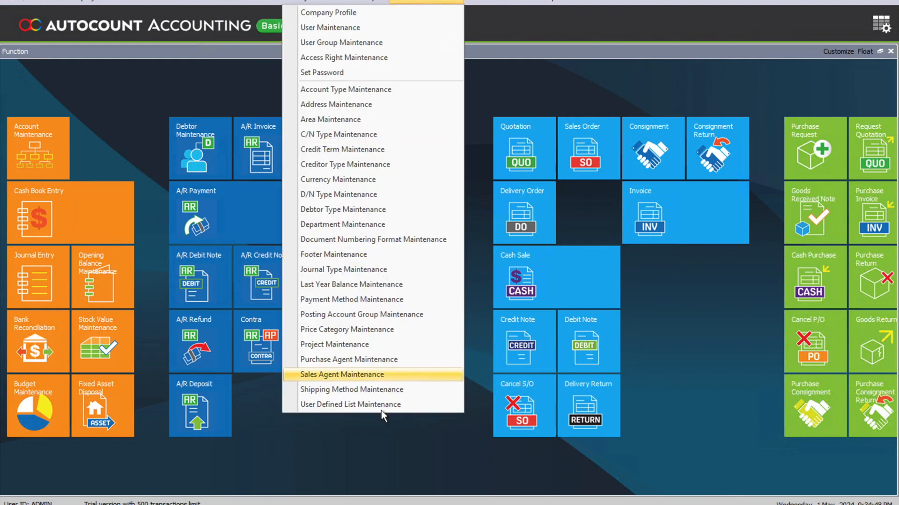
- Edit the CarManufacturer list in User Defined List Maintenance, adding BYD and Proton after BMW
left_click(350, 404)
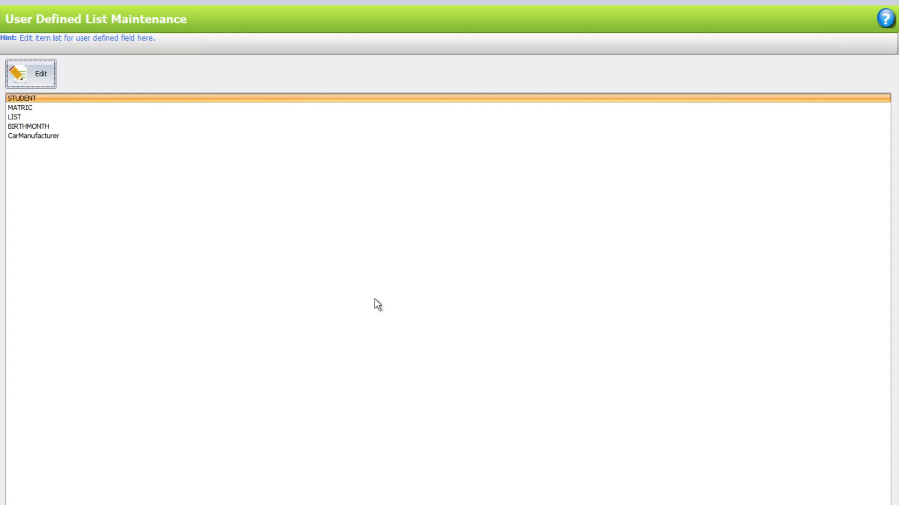
left_click(32, 136)
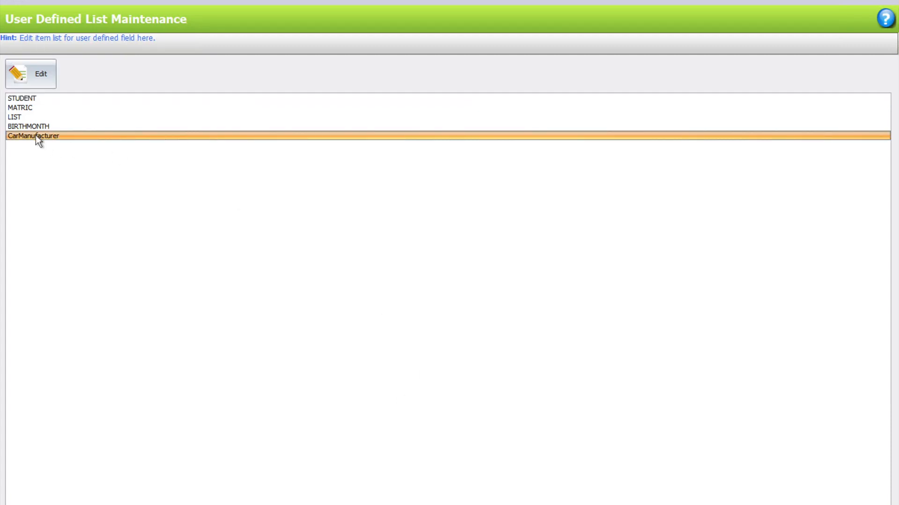
left_click(30, 74)
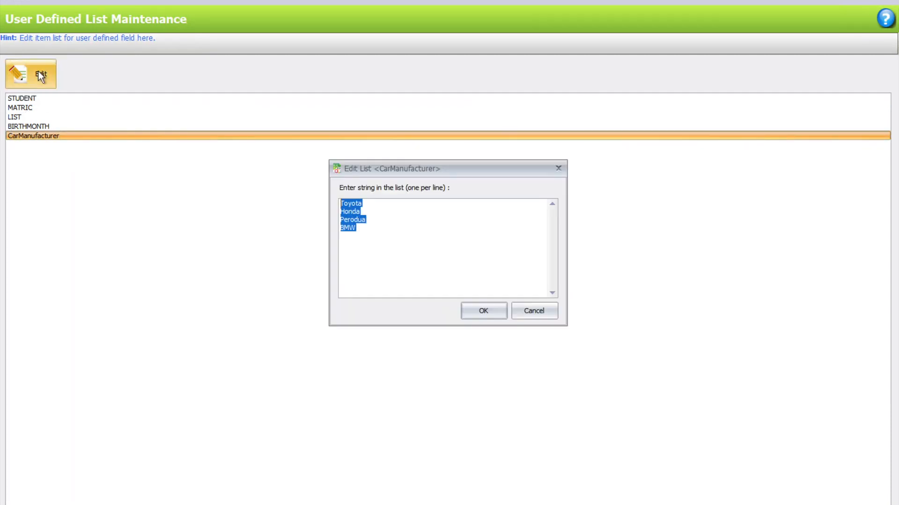
left_click(371, 234)
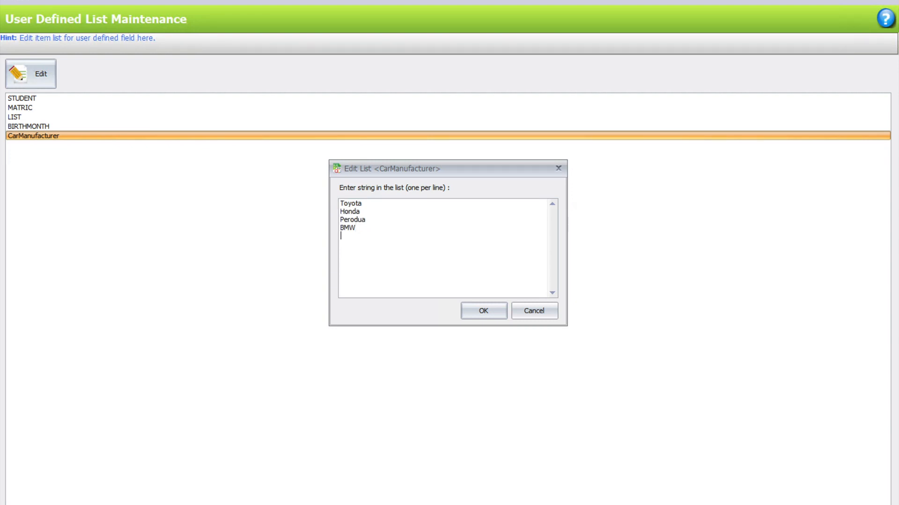
type("BYD")
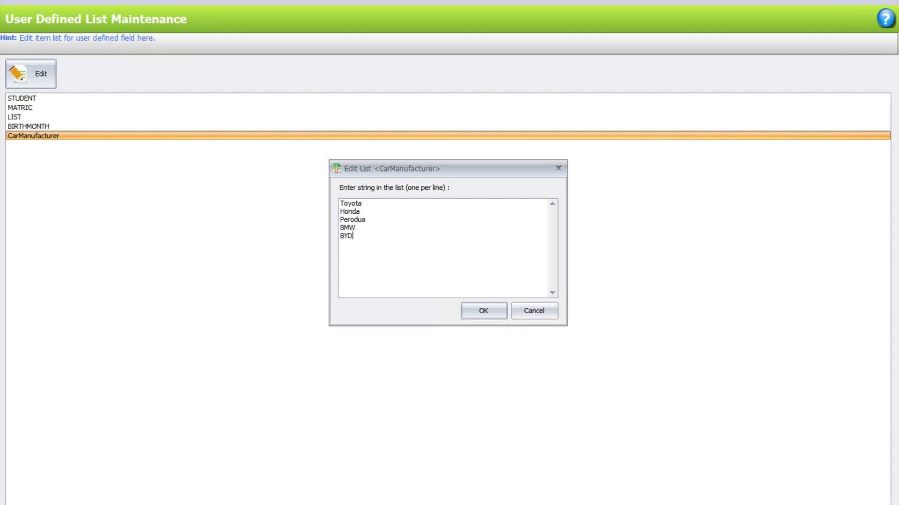
type("Proton")
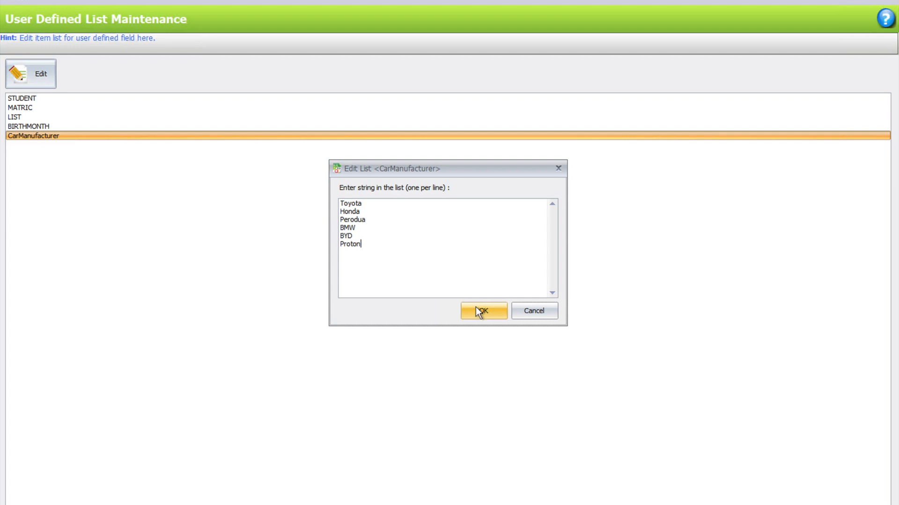
left_click(483, 310)
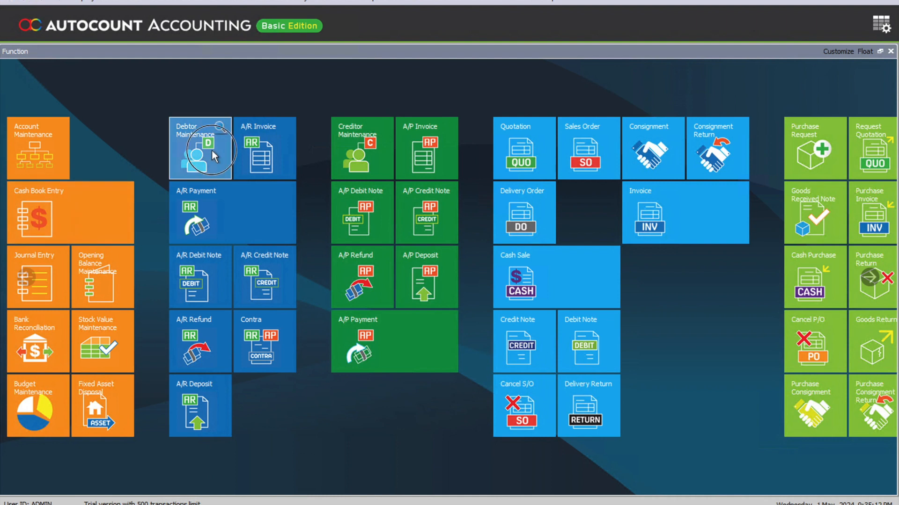
- Start a new debtor account and switch to its User Defined Field tab
left_click(201, 148)
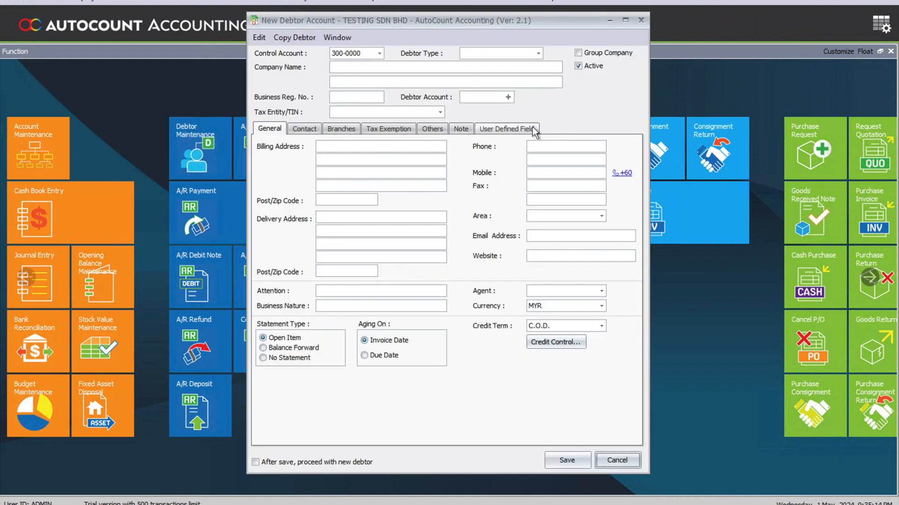
left_click(506, 128)
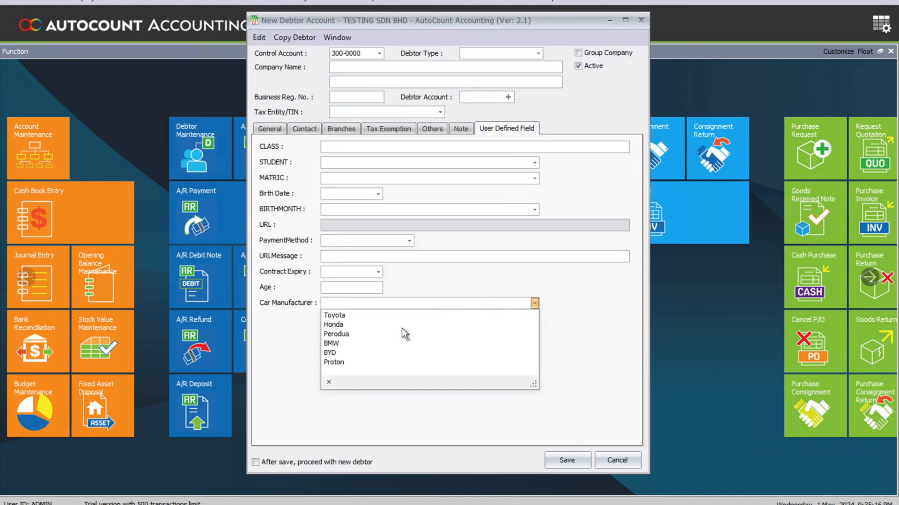